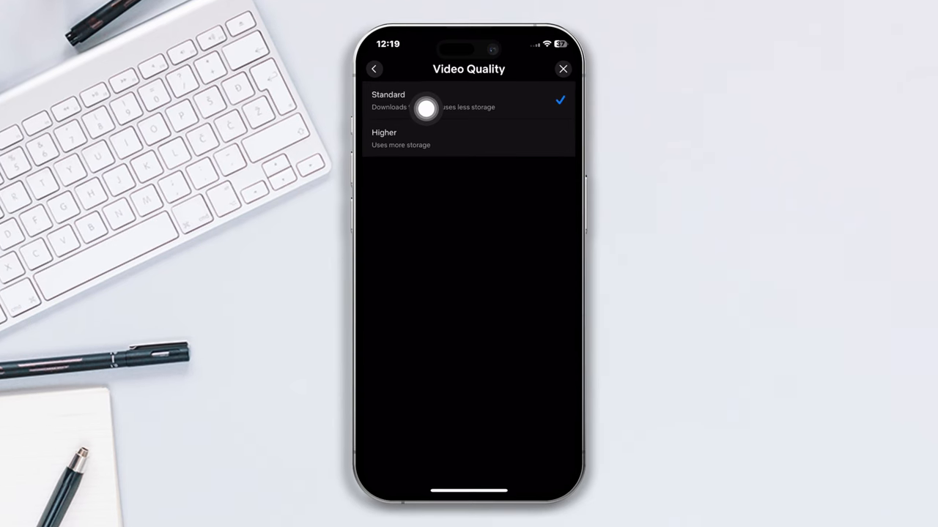
- Exit the download video quality page with Standard unchanged and return to the home screen
{"action": "left_click", "coordinate": [563, 69]}
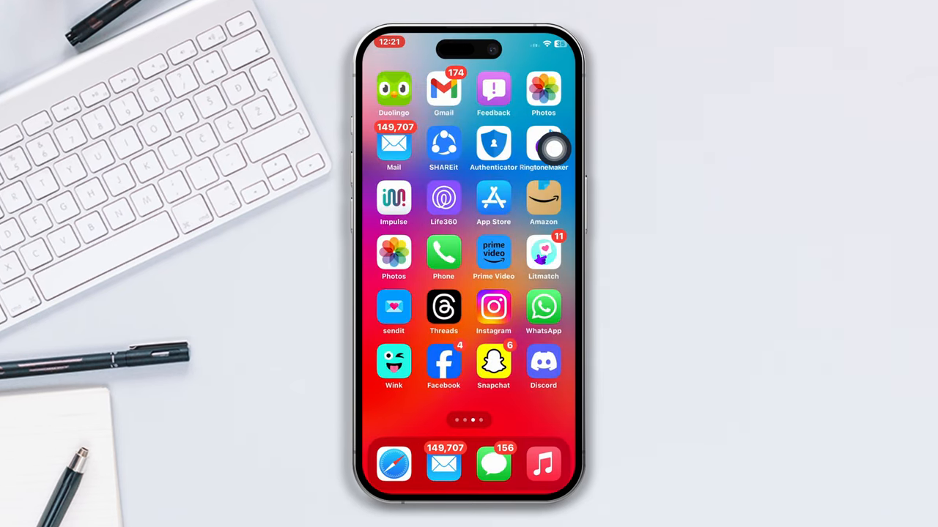
- Launch Netflix and open App Settings' Cellular Data Usage options, currently Save Data
{"action": "scroll", "scroll_direction": "left", "scroll_amount": 3}
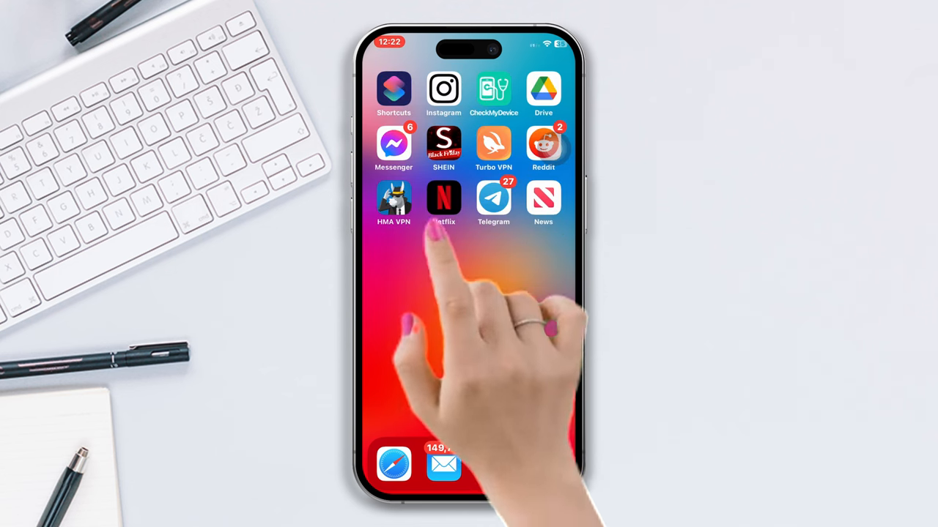
{"action": "left_click", "coordinate": [443, 203]}
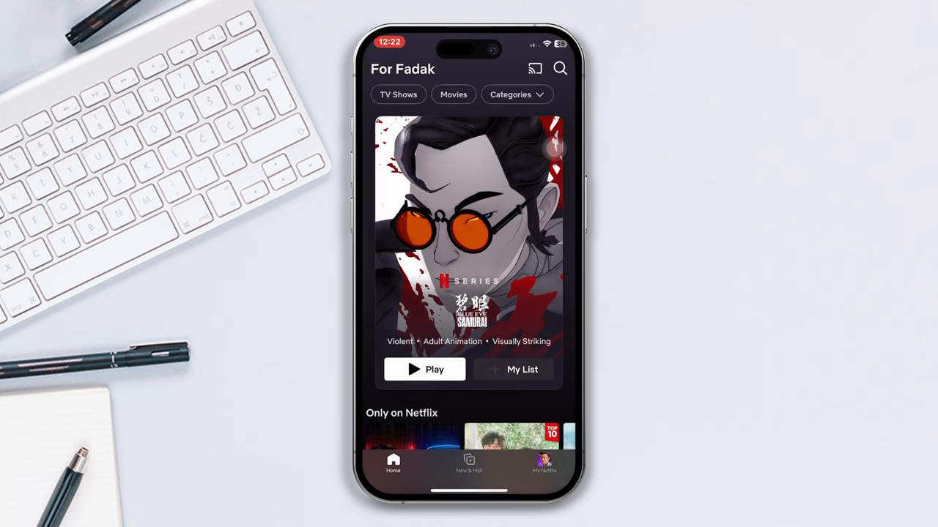
{"action": "left_click", "coordinate": [544, 465]}
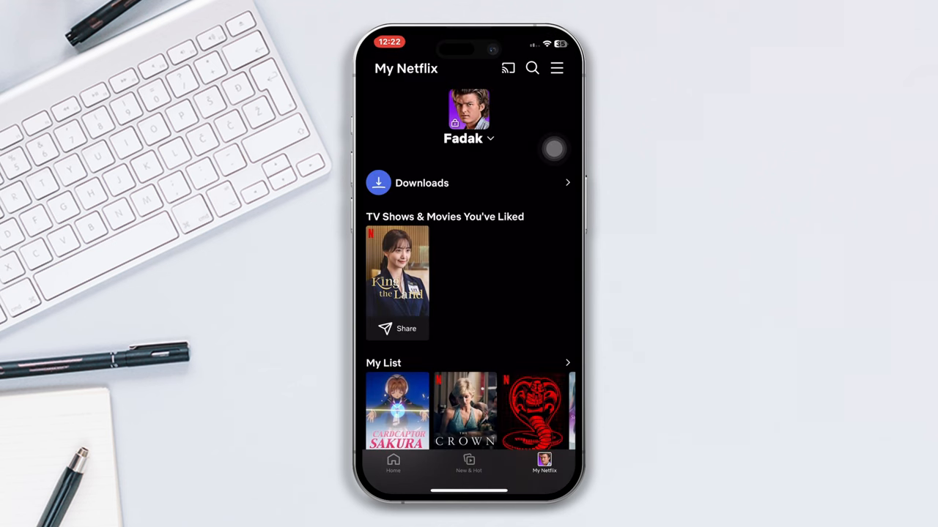
{"action": "left_click", "coordinate": [556, 68]}
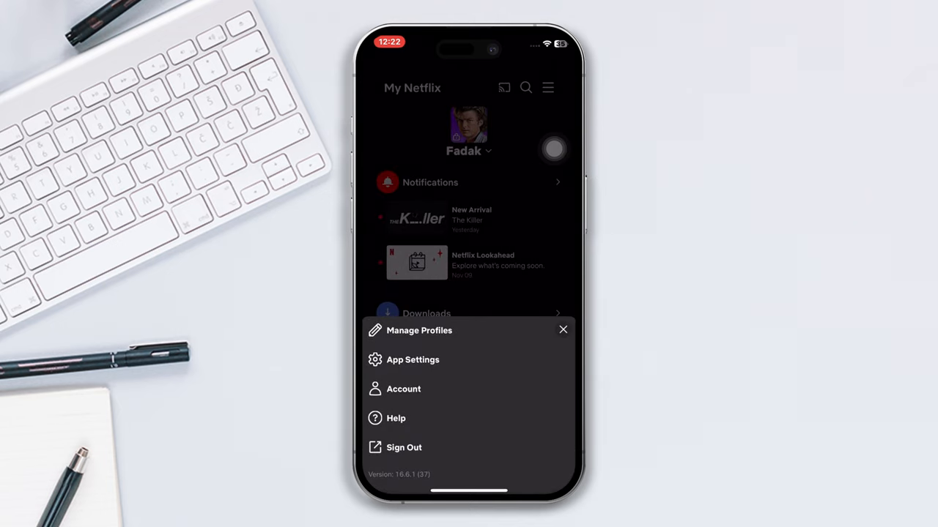
{"action": "left_click", "coordinate": [412, 360]}
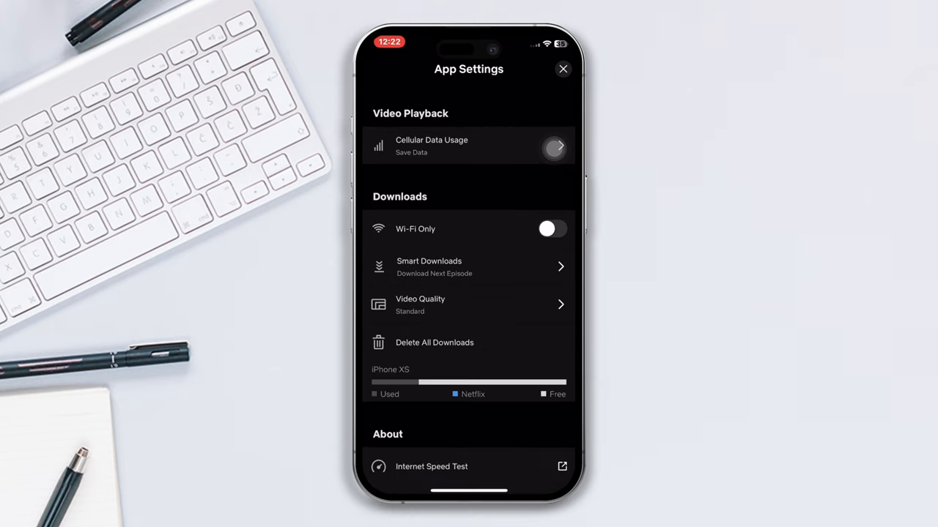
{"action": "left_click", "coordinate": [469, 147]}
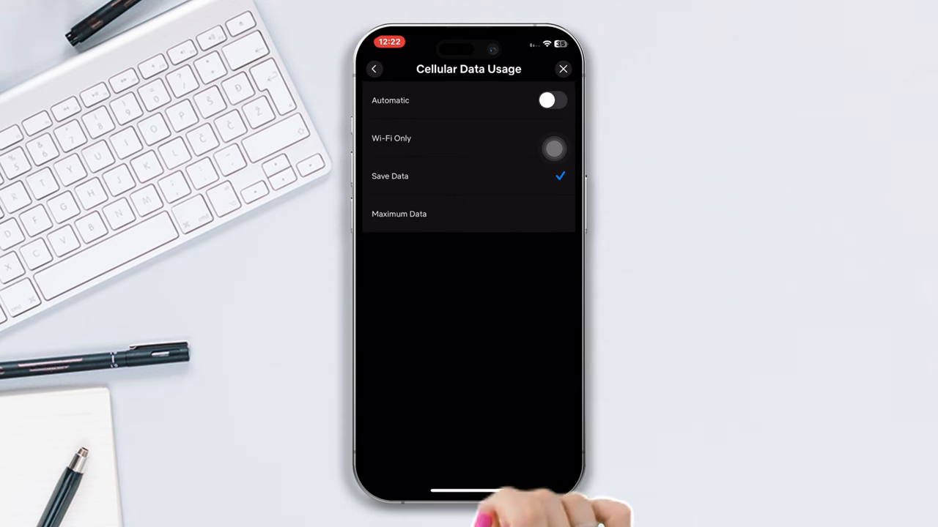
- Set cellular data to Automatic, enable Wi-Fi Only downloads, and choose Higher video quality
{"action": "left_click", "coordinate": [551, 100]}
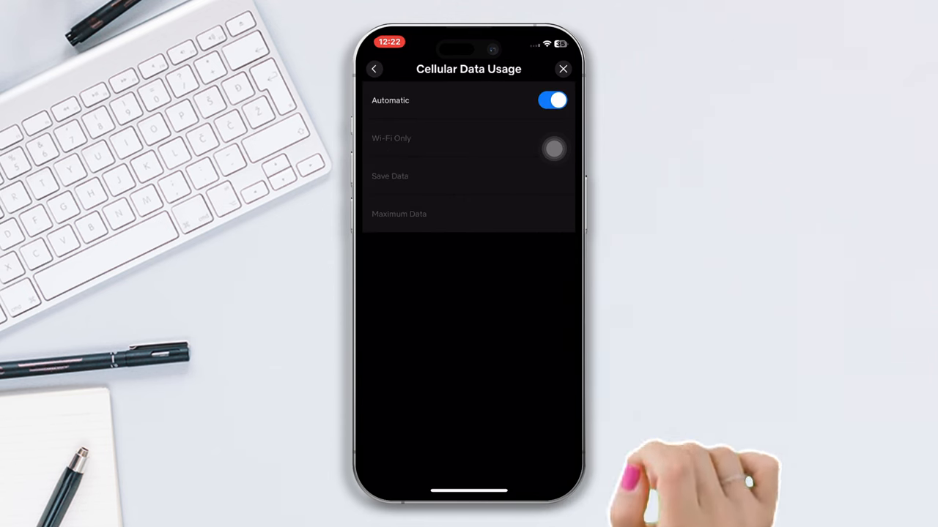
{"action": "left_click", "coordinate": [374, 69]}
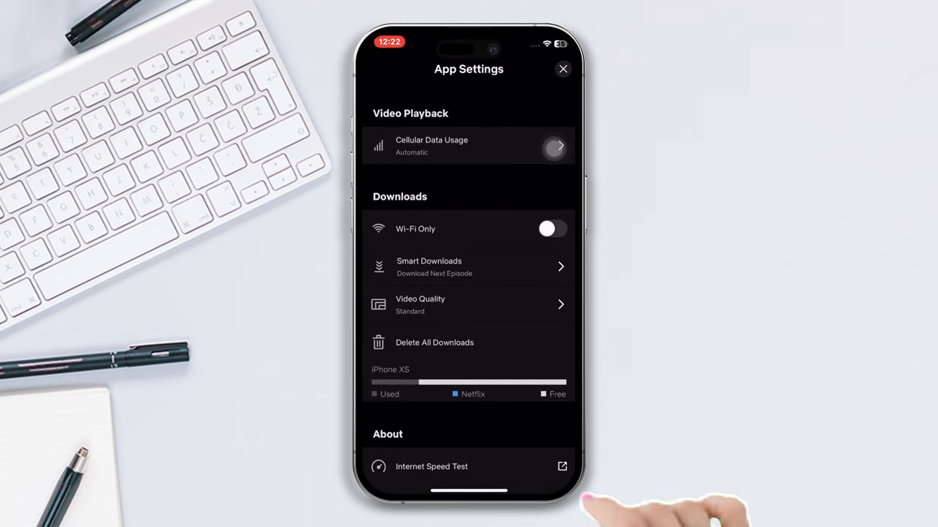
{"action": "left_click", "coordinate": [552, 229]}
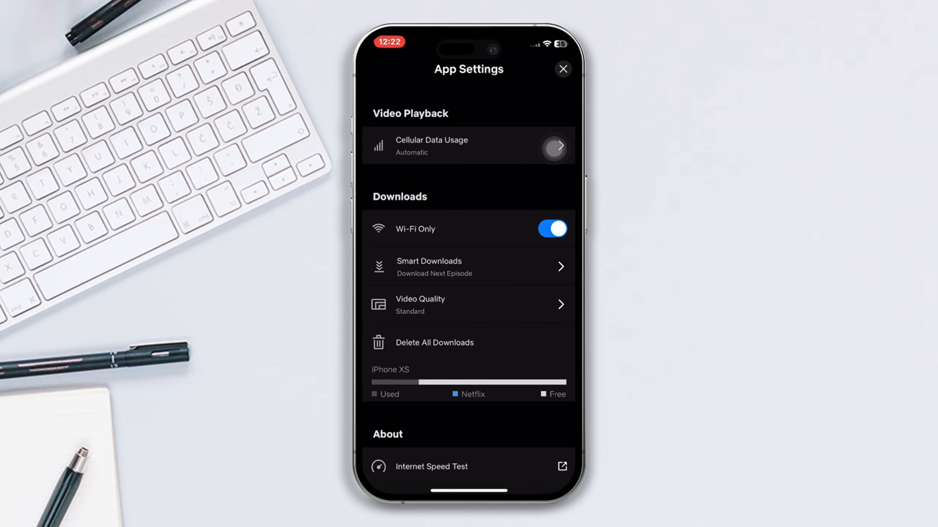
{"action": "left_click", "coordinate": [468, 304]}
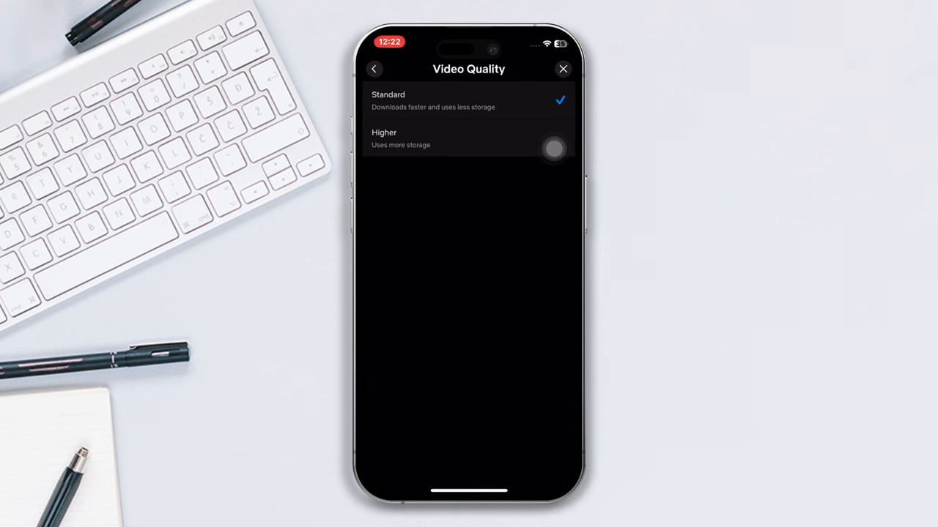
{"action": "left_click", "coordinate": [468, 139]}
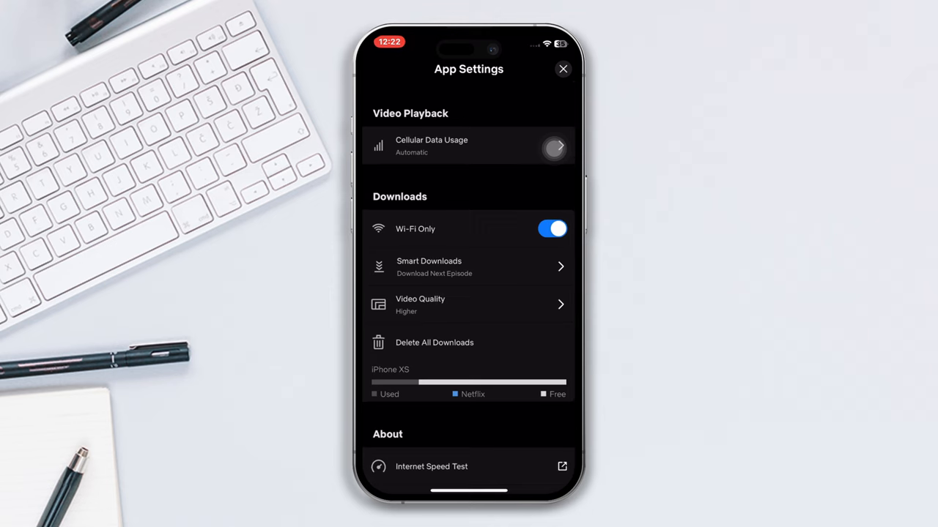
- Close App Settings and scroll down through the Netflix home feed
{"action": "left_click", "coordinate": [562, 69]}
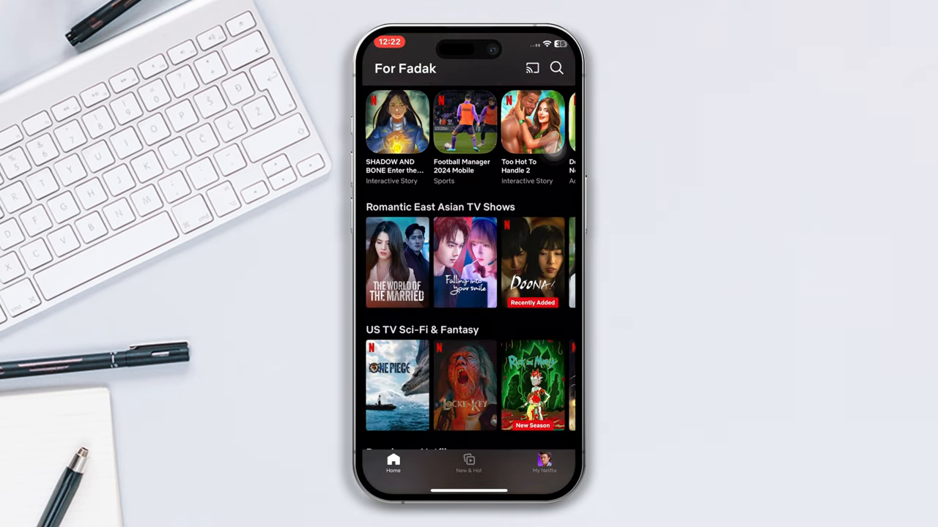
{"action": "scroll", "scroll_direction": "down", "scroll_amount": 3}
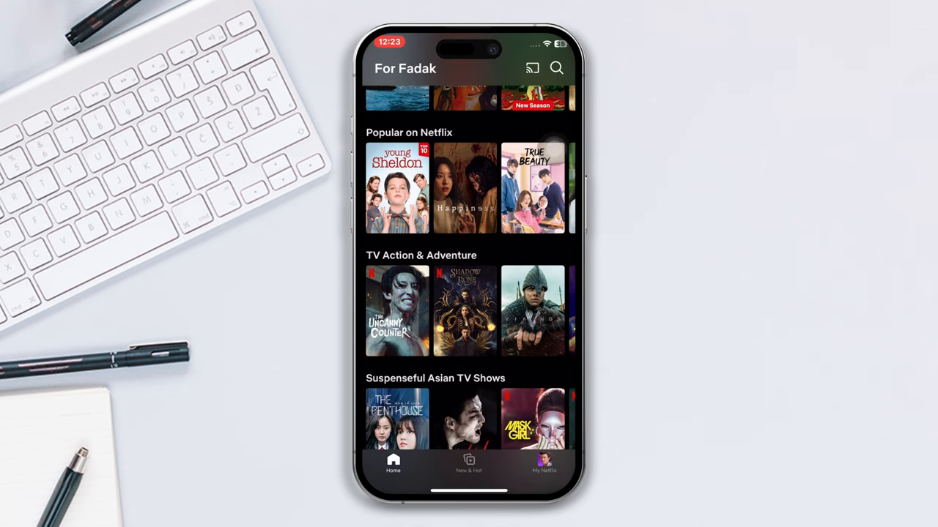